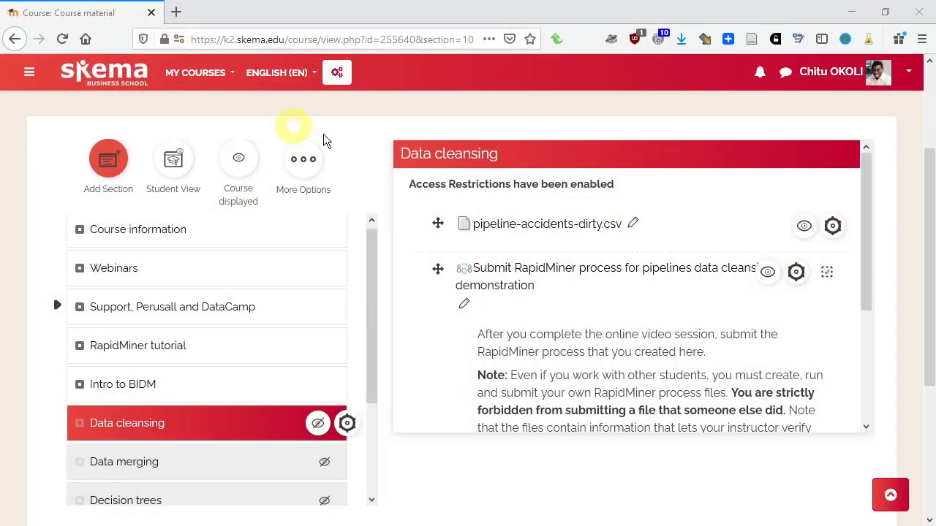
pyautogui.moveTo(570, 212)
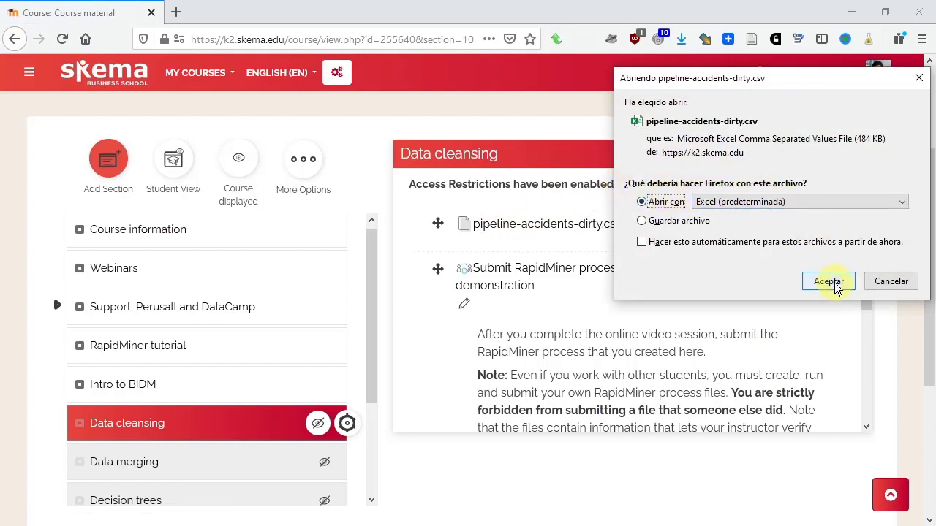
# Step: Open the pipeline-accidents CSV in Excel and inspect row 5's whole record in column A
pyautogui.click(828, 281)
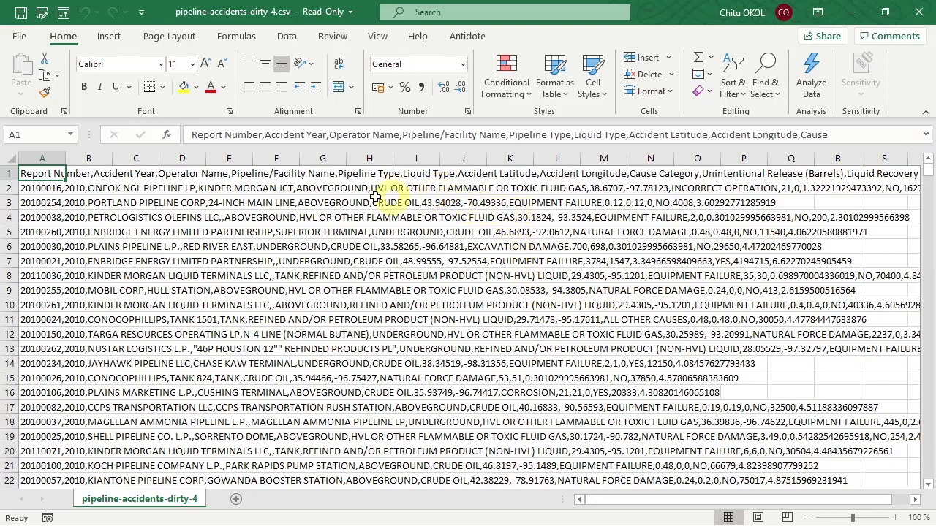
pyautogui.moveTo(163, 231)
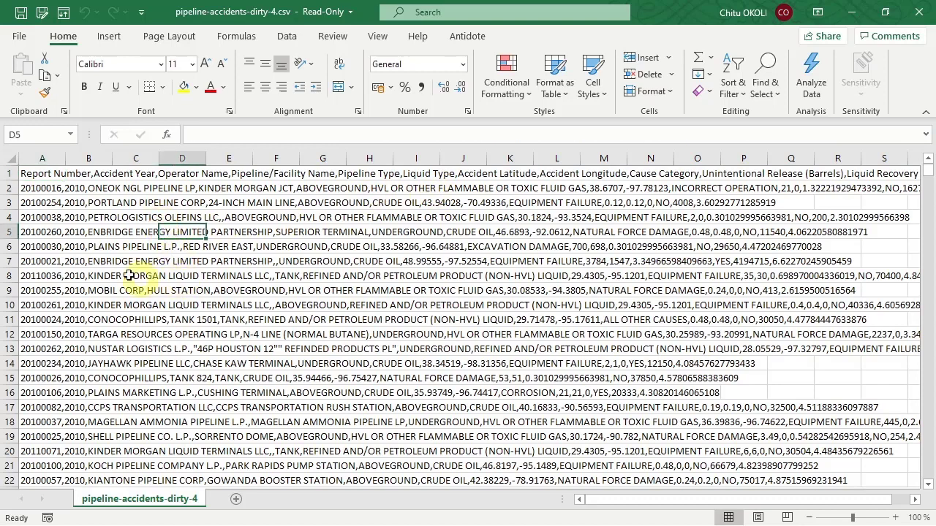
pyautogui.click(42, 232)
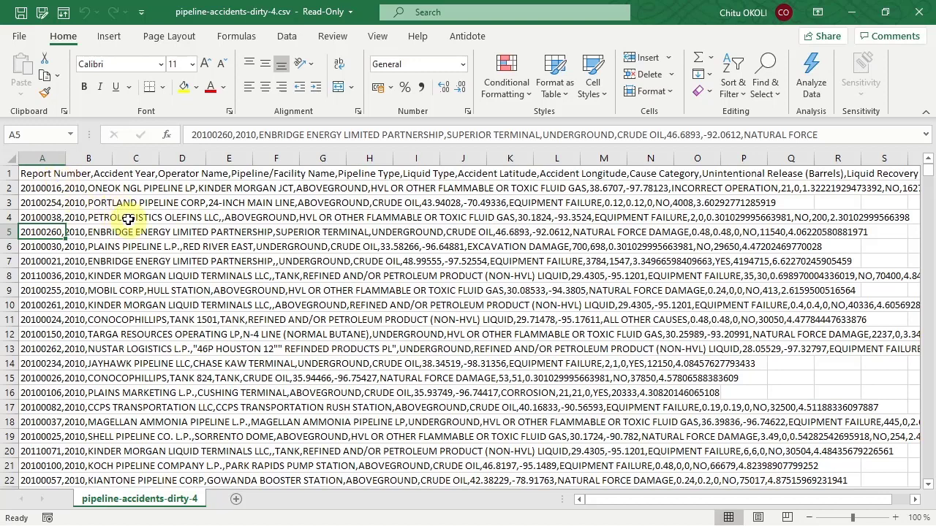
pyautogui.moveTo(93, 203)
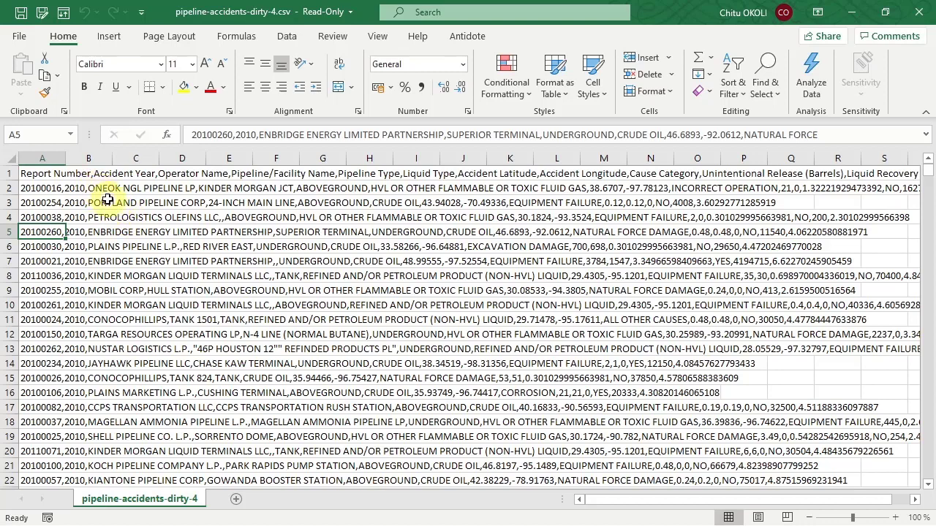
pyautogui.moveTo(110, 207)
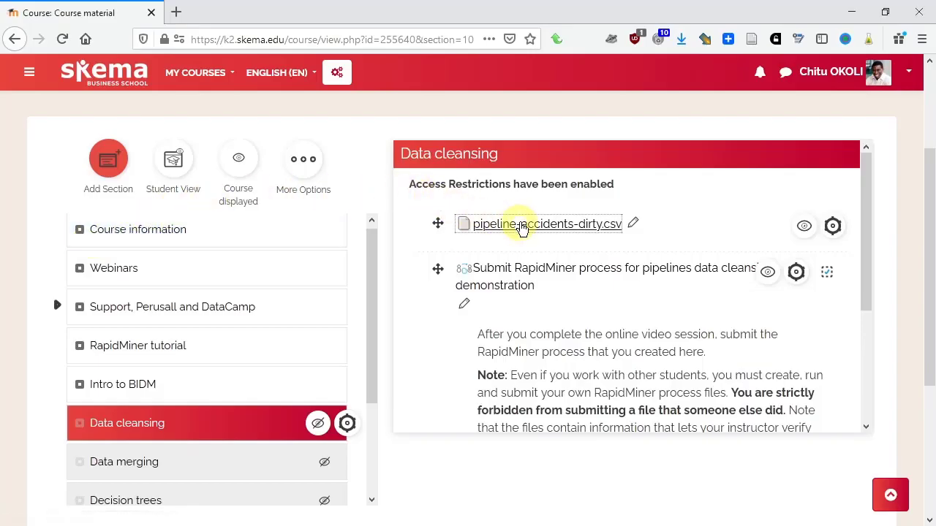
# Step: Download pipeline-accidents-dirty.csv again and open it with Notepad++
pyautogui.click(546, 223)
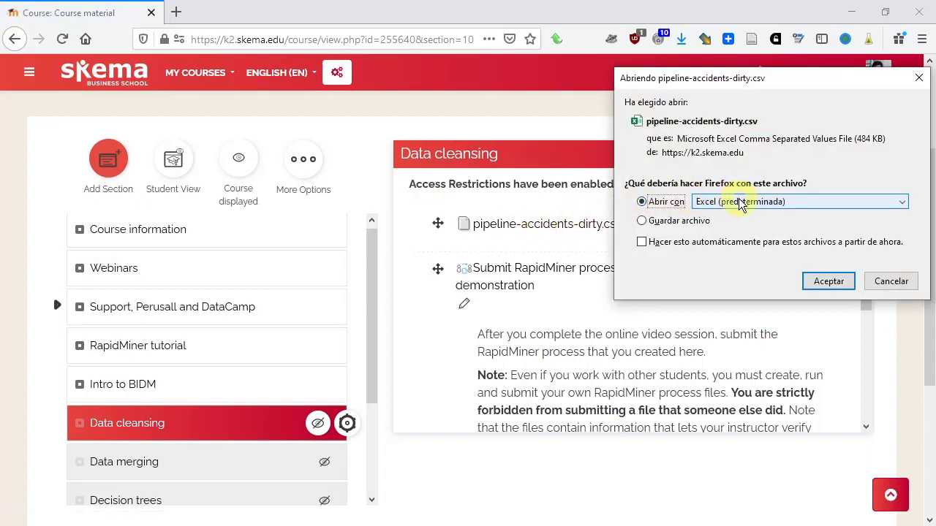
pyautogui.click(797, 202)
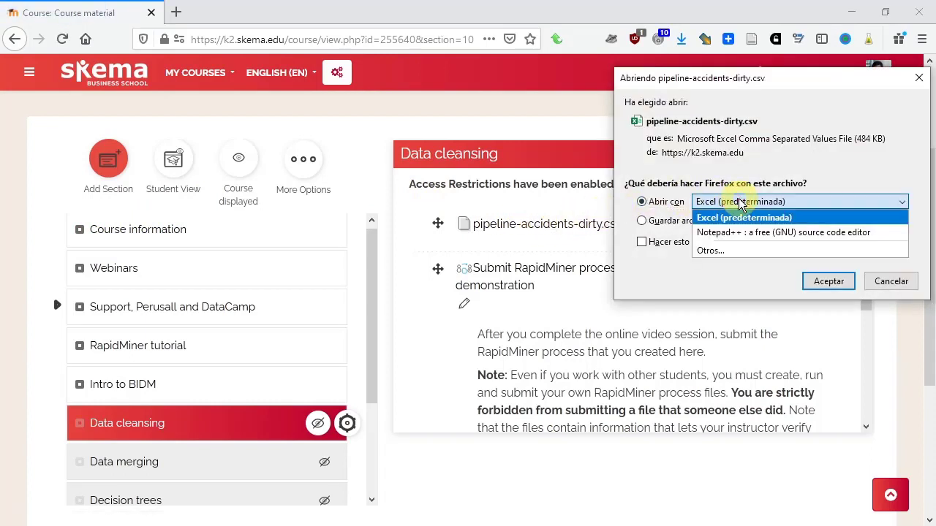
pyautogui.moveTo(710, 229)
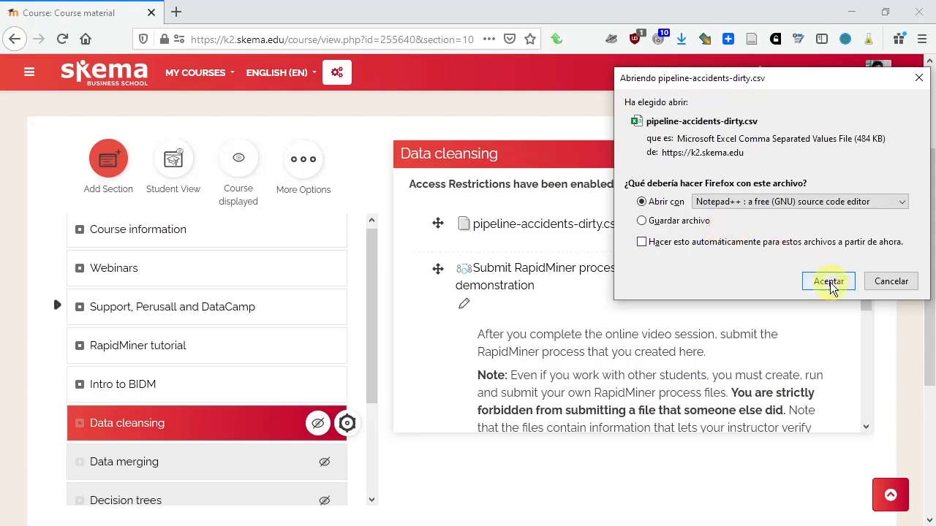
pyautogui.click(828, 281)
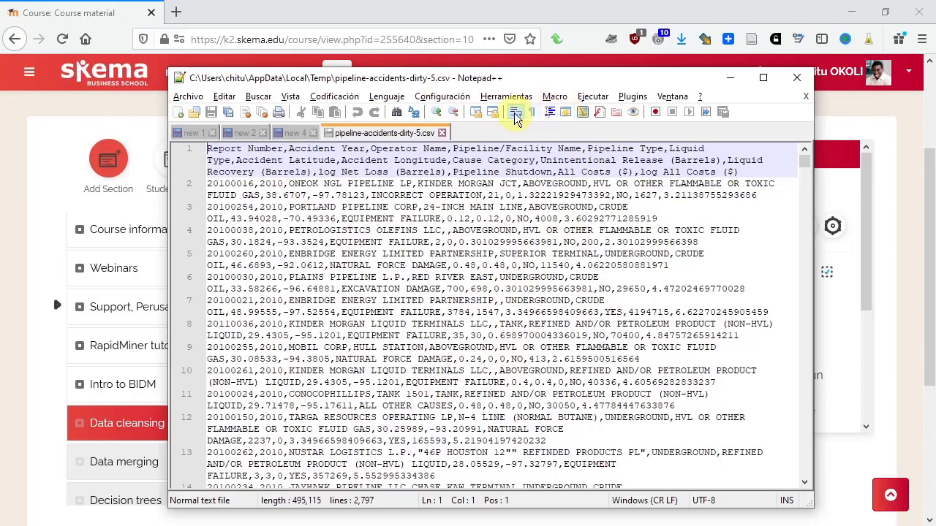
# Step: Turn off Word Wrap so each accident record sits on one unwrapped line
pyautogui.click(514, 112)
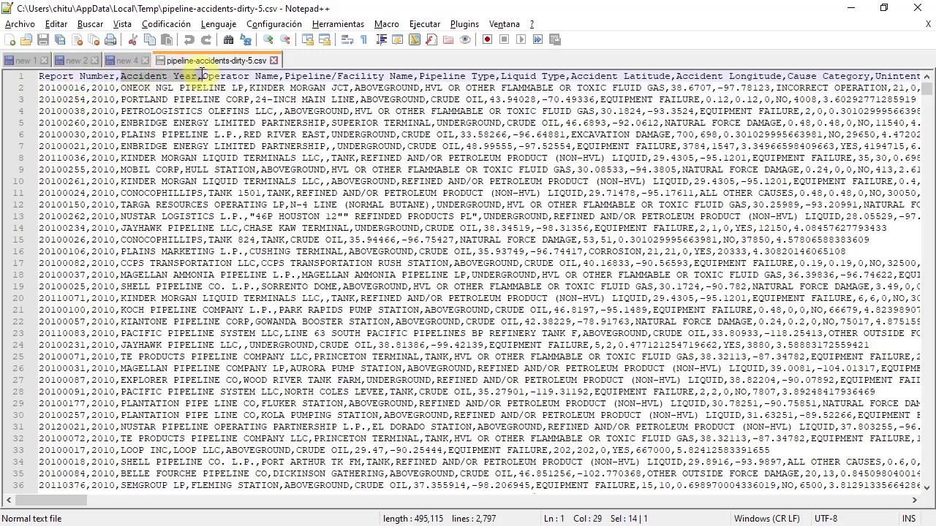
# Step: Highlight comma-separated fields in the header line and in line 4
pyautogui.click(104, 99)
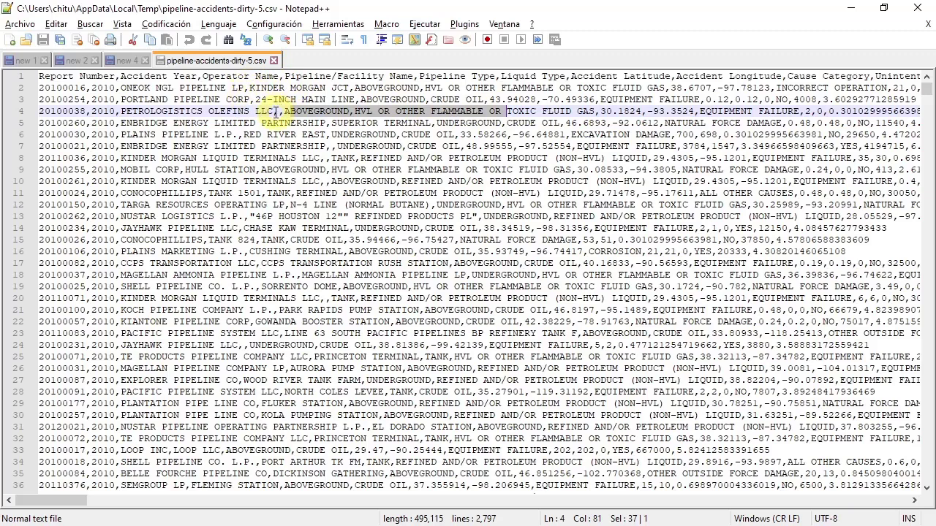
pyautogui.click(285, 111)
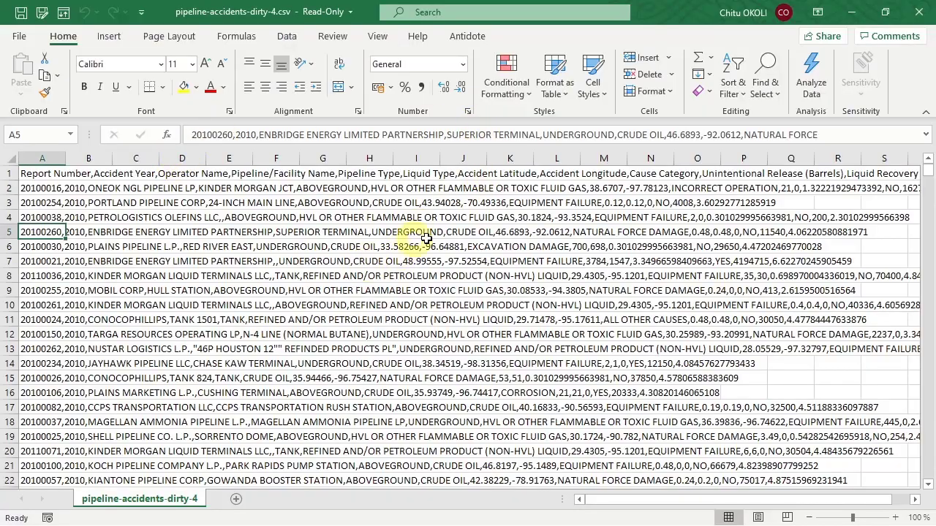
pyautogui.moveTo(331, 261)
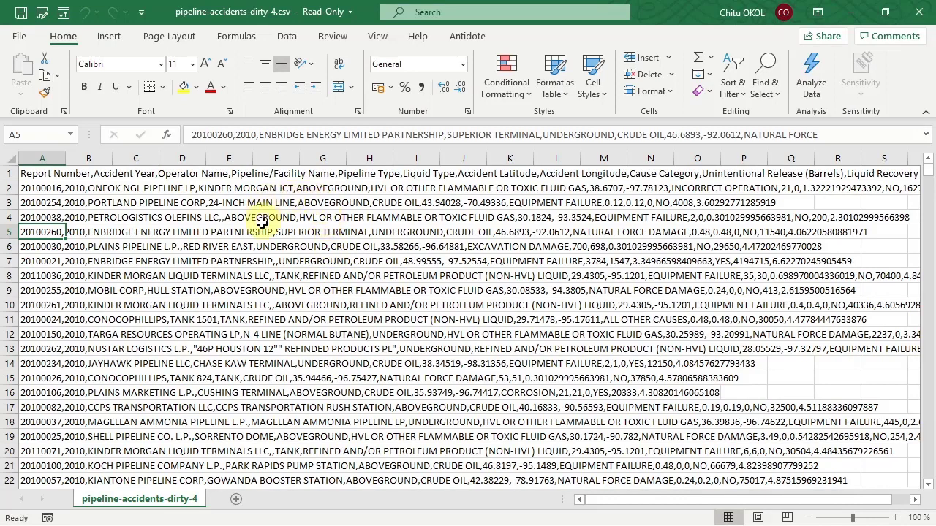
pyautogui.moveTo(304, 211)
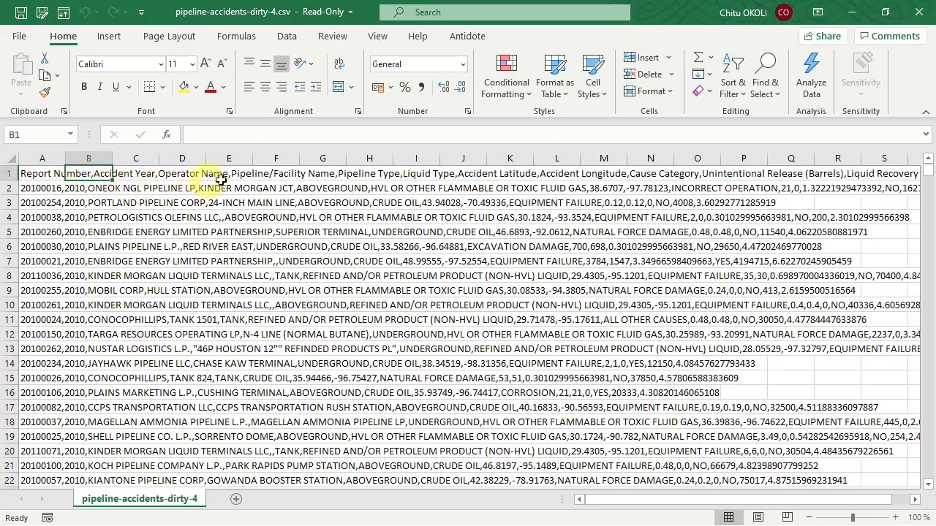
# Step: Widen column A to view whole records, undo the change, and select column A
pyautogui.click(416, 173)
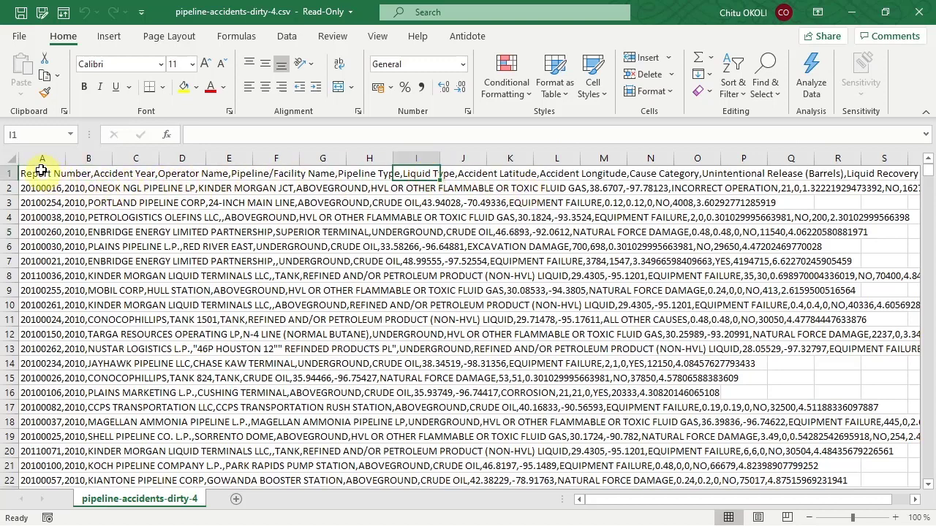
pyautogui.click(42, 173)
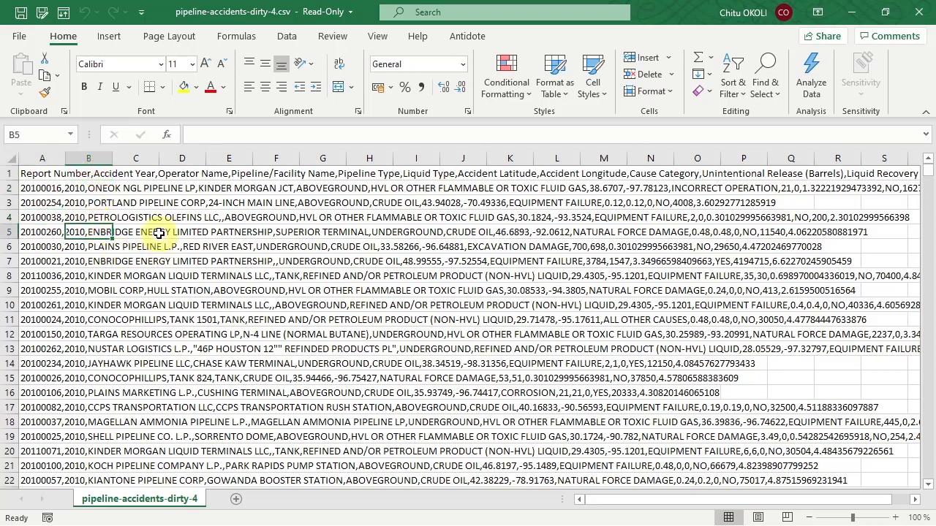
pyautogui.moveTo(160, 158); pyautogui.dragTo(182, 157)
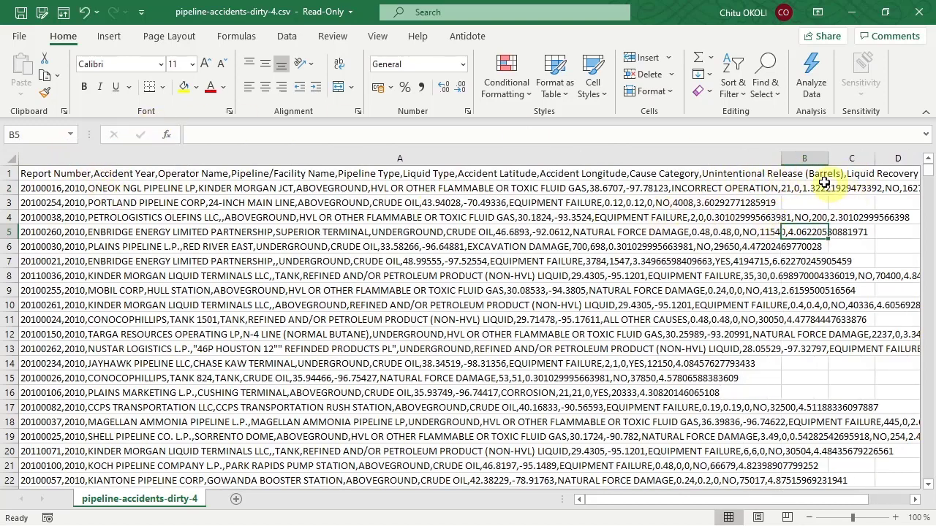
pyautogui.moveTo(779, 158)
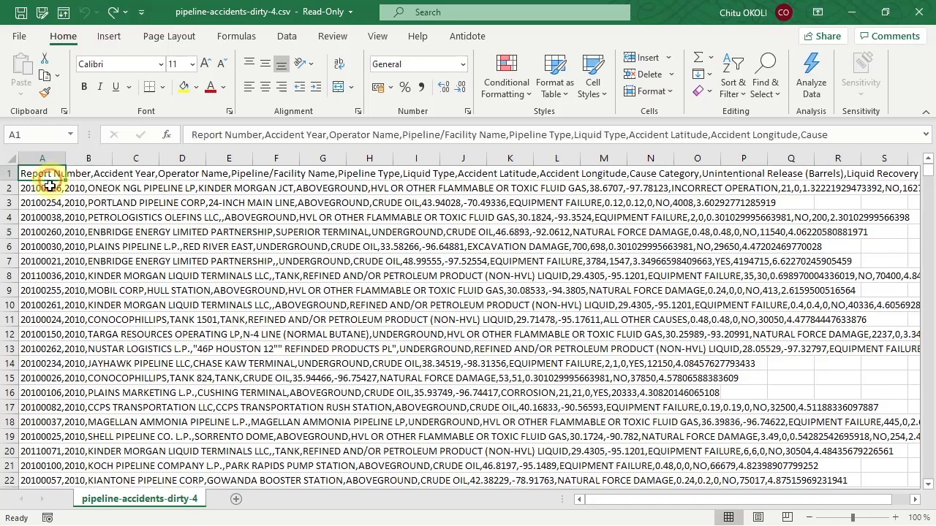
pyautogui.click(42, 217)
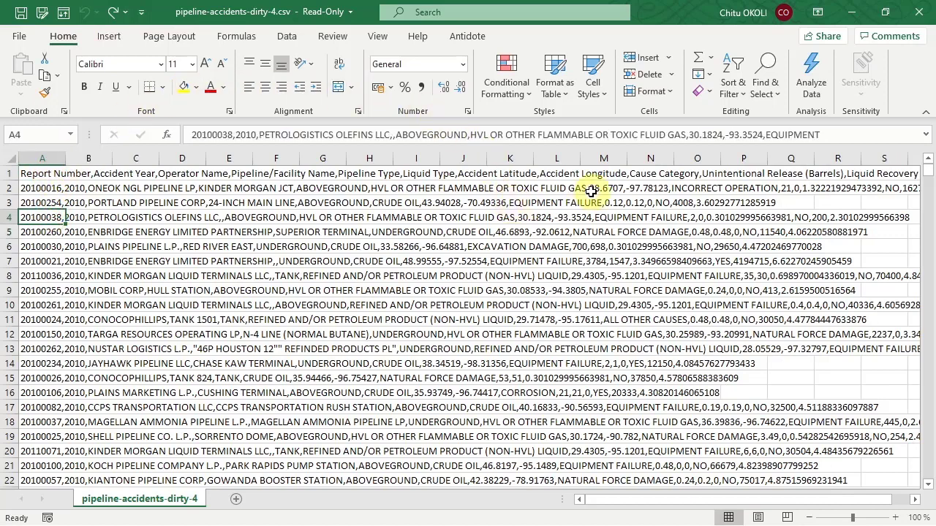
pyautogui.moveTo(58, 169)
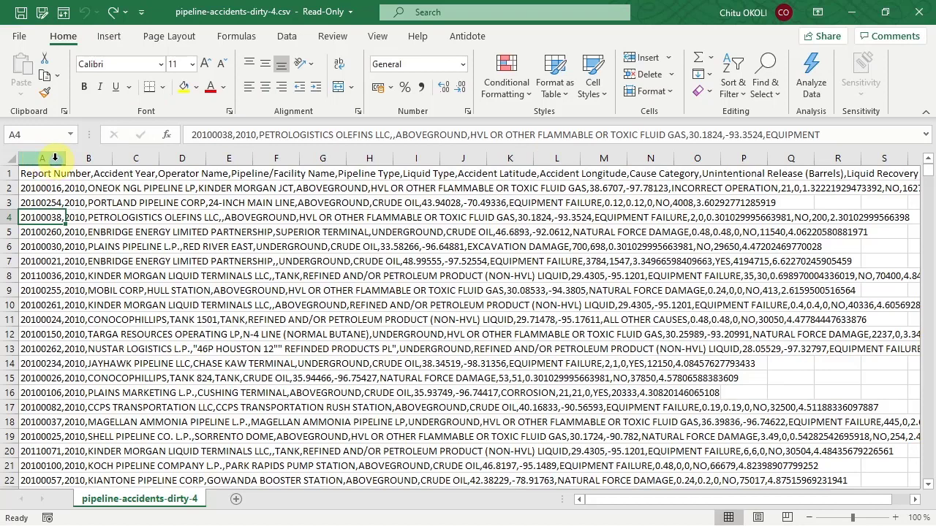
pyautogui.click(41, 173)
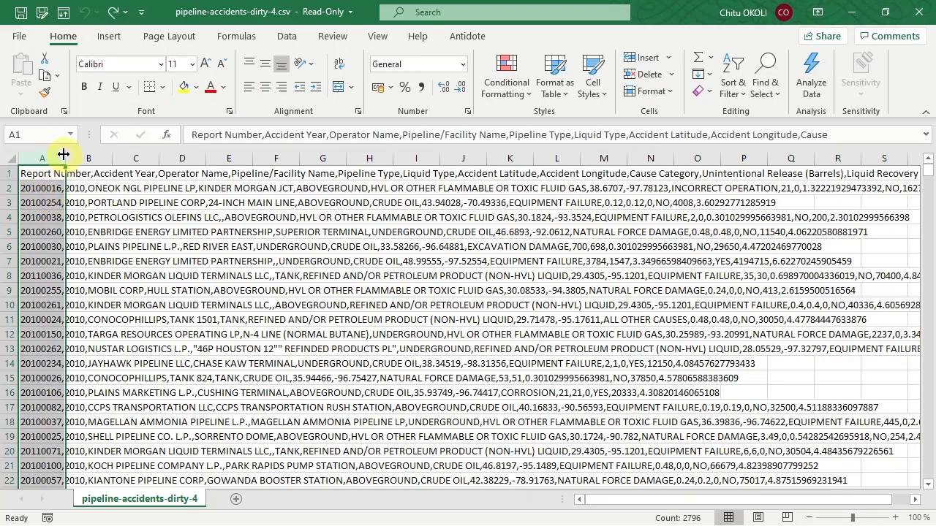
pyautogui.moveTo(263, 50)
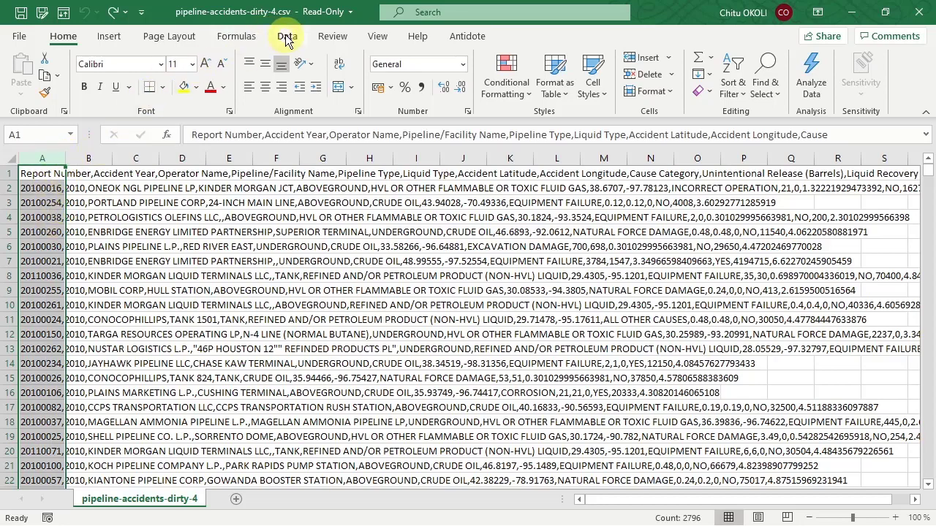
# Step: Run Data > Text to Columns on column A, keeping Delimited as the data type
pyautogui.click(286, 36)
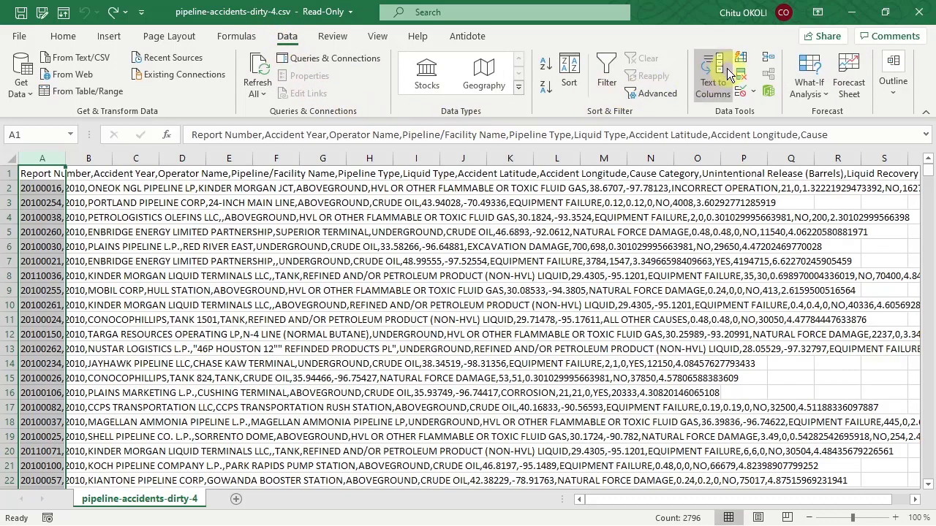
pyautogui.moveTo(713, 73)
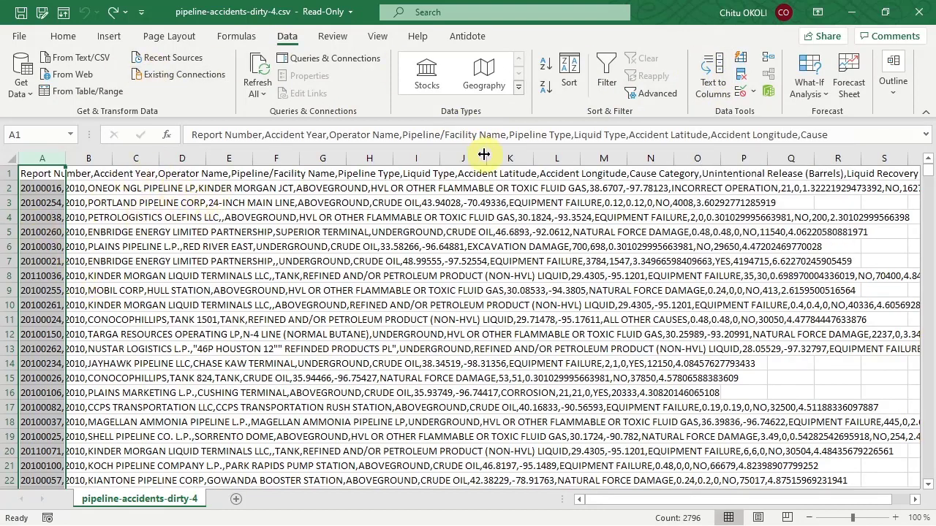
pyautogui.click(708, 70)
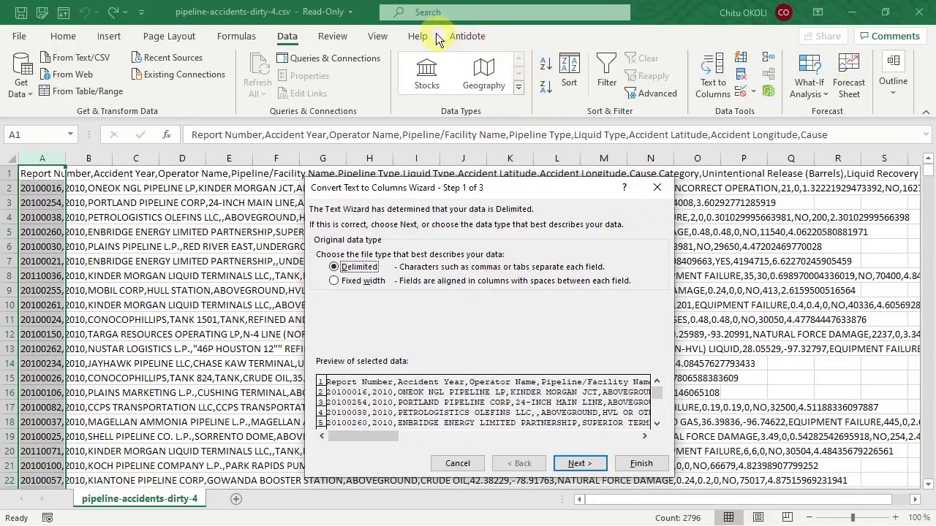
pyautogui.moveTo(242, 36)
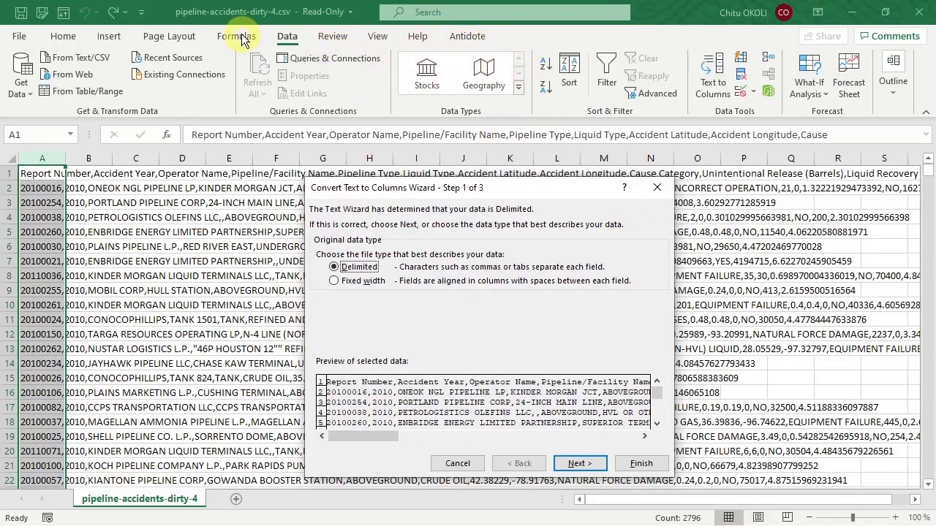
pyautogui.moveTo(298, 46)
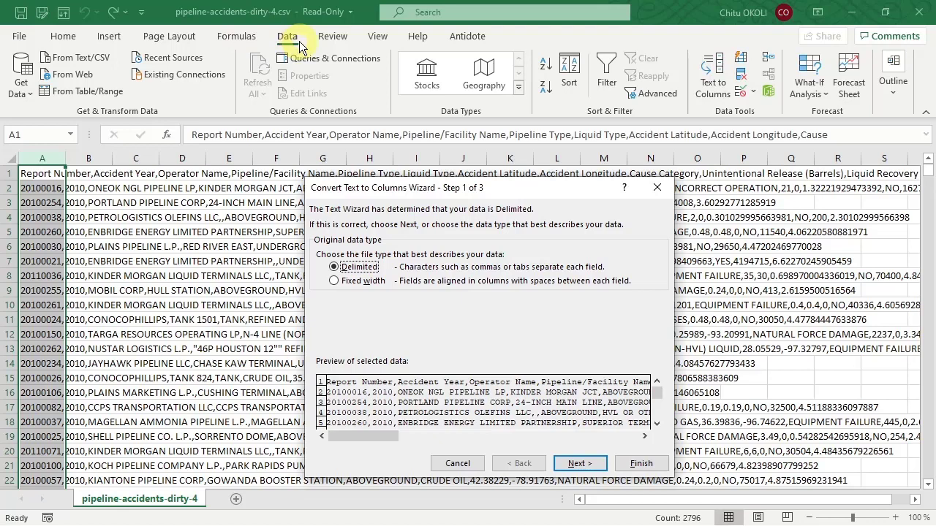
pyautogui.moveTo(807, 75)
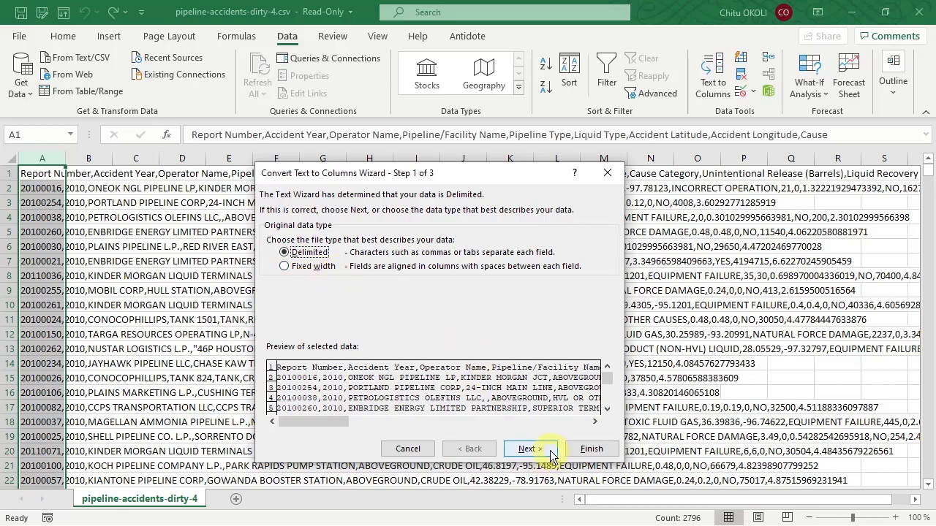
pyautogui.click(526, 448)
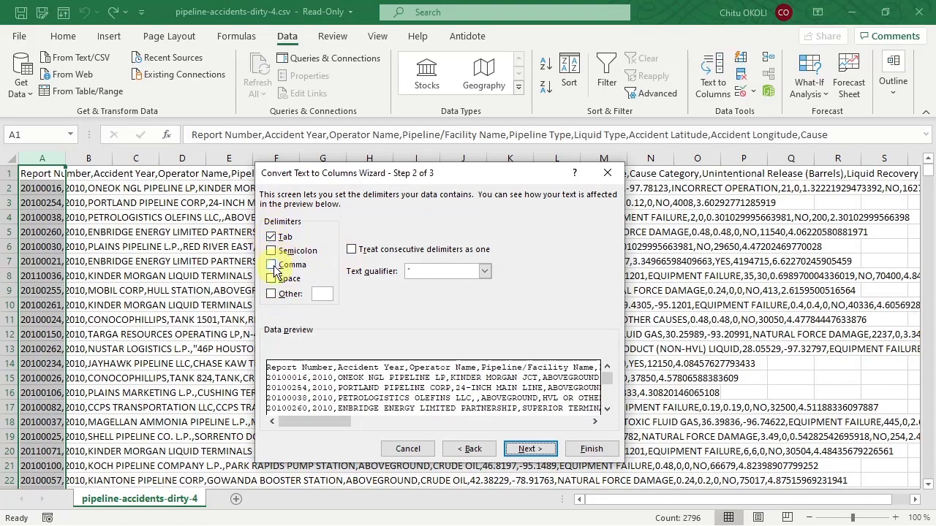
# Step: Choose Comma instead of Tab as the wizard's delimiter and advance to column formats
pyautogui.click(271, 265)
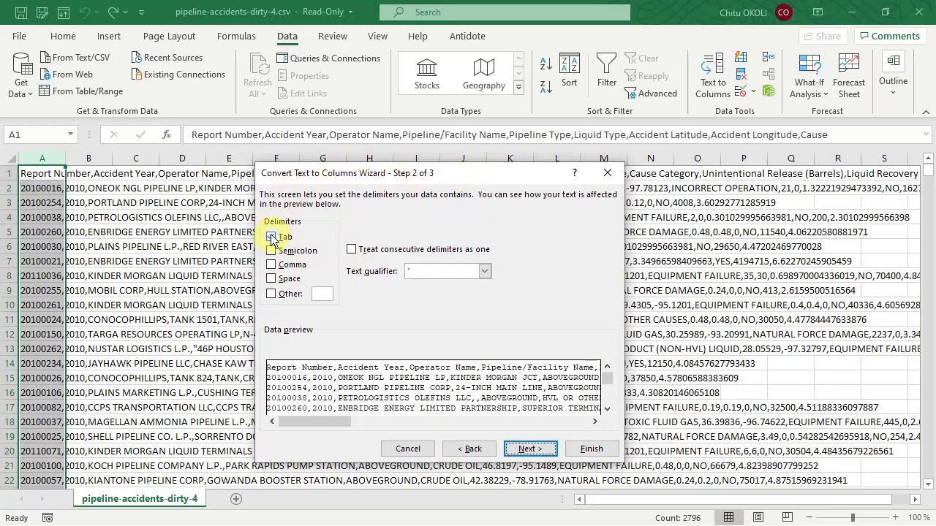
pyautogui.click(271, 264)
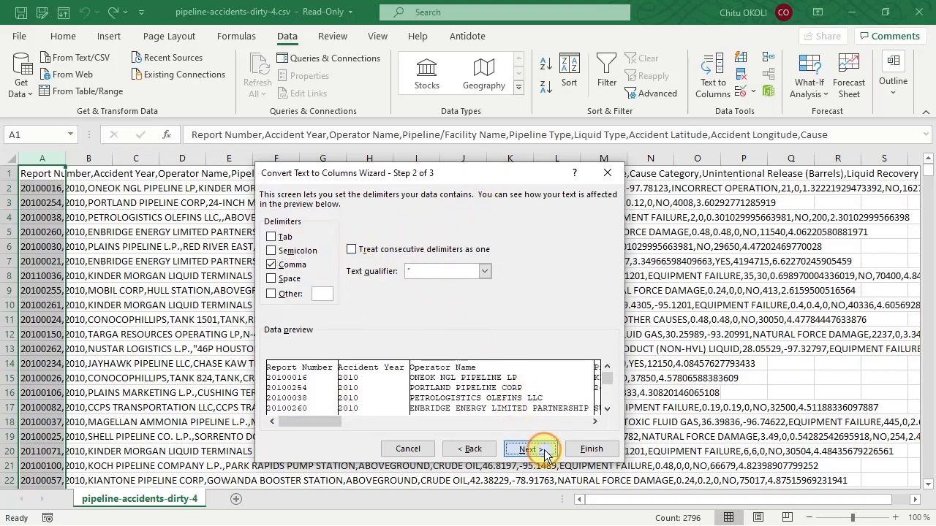
pyautogui.click(532, 448)
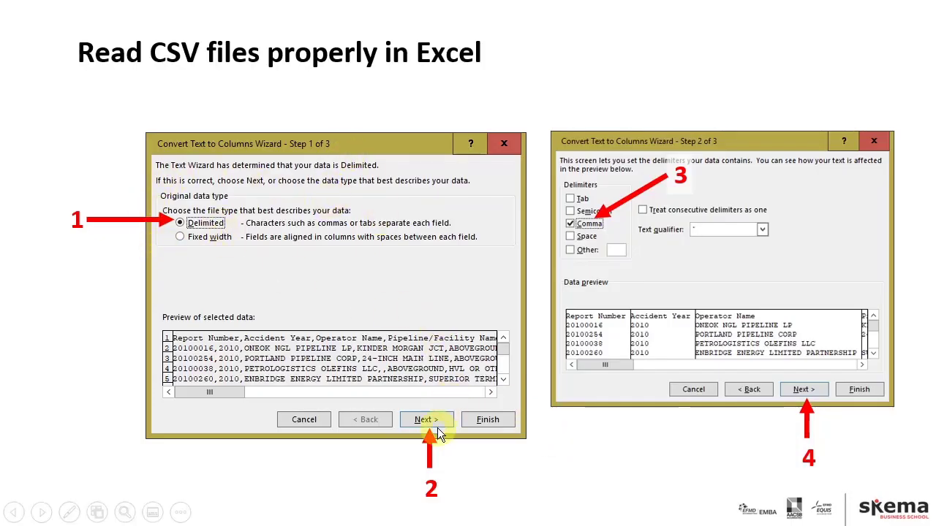
pyautogui.moveTo(788, 437)
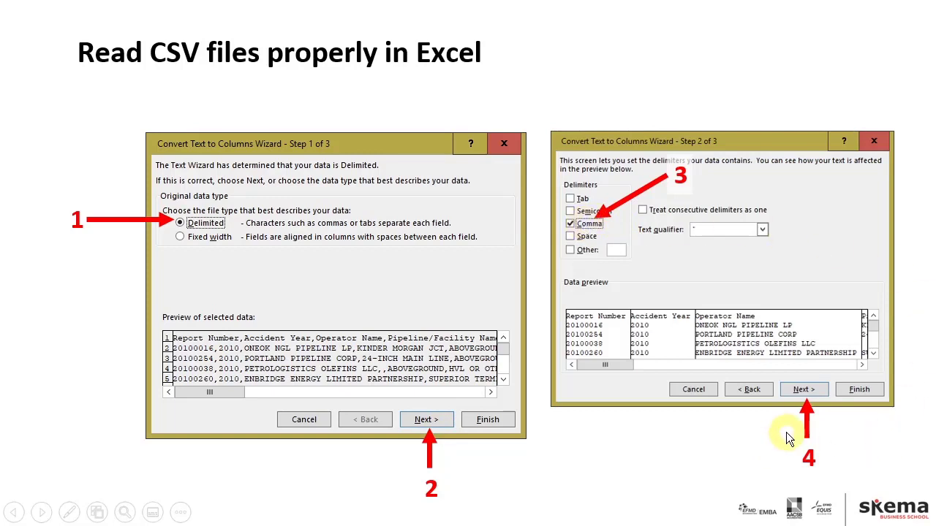
pyautogui.moveTo(703, 452)
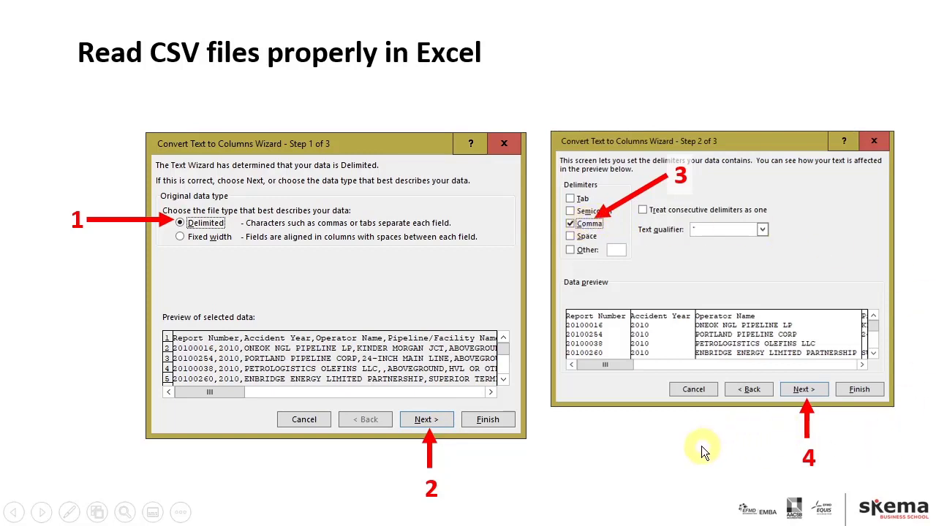
pyautogui.click(803, 389)
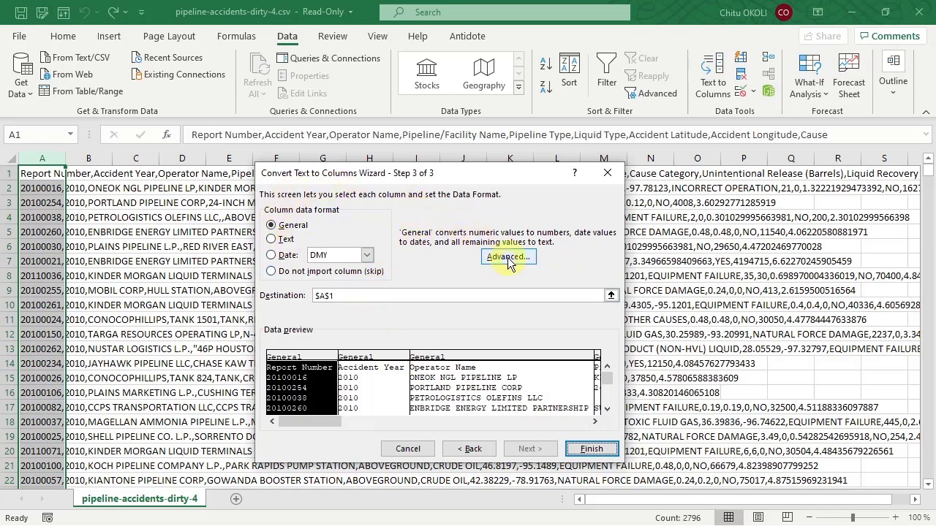
# Step: In Advanced import settings, set the decimal separator to '.' with no thousands separator
pyautogui.click(508, 257)
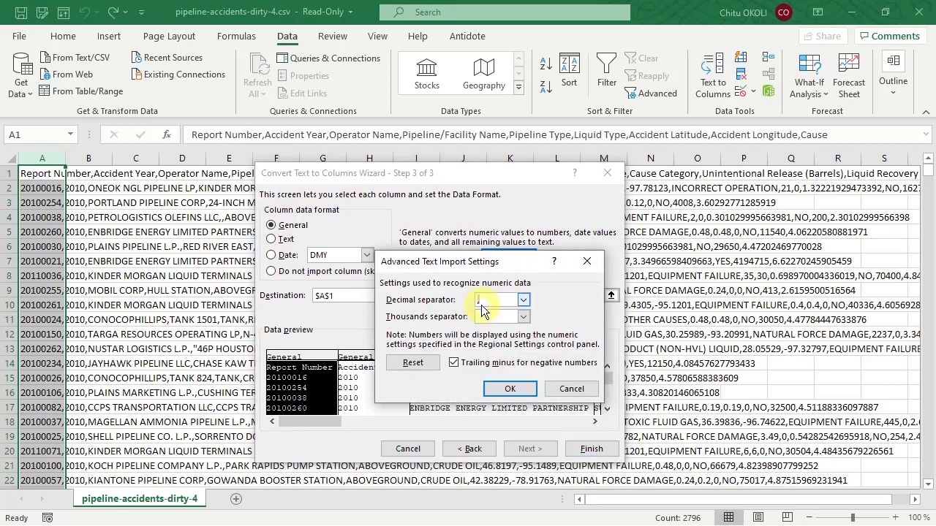
pyautogui.click(496, 300)
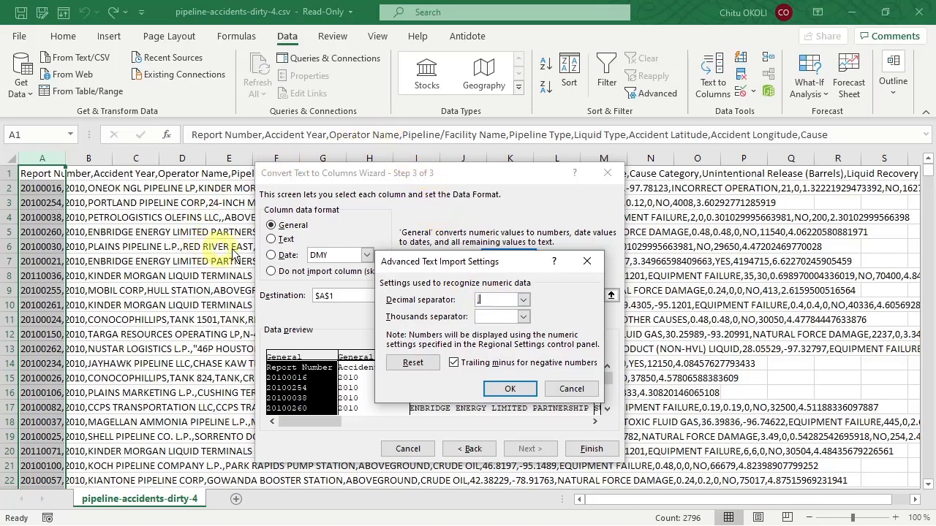
pyautogui.moveTo(436, 285)
pyautogui.write('.')
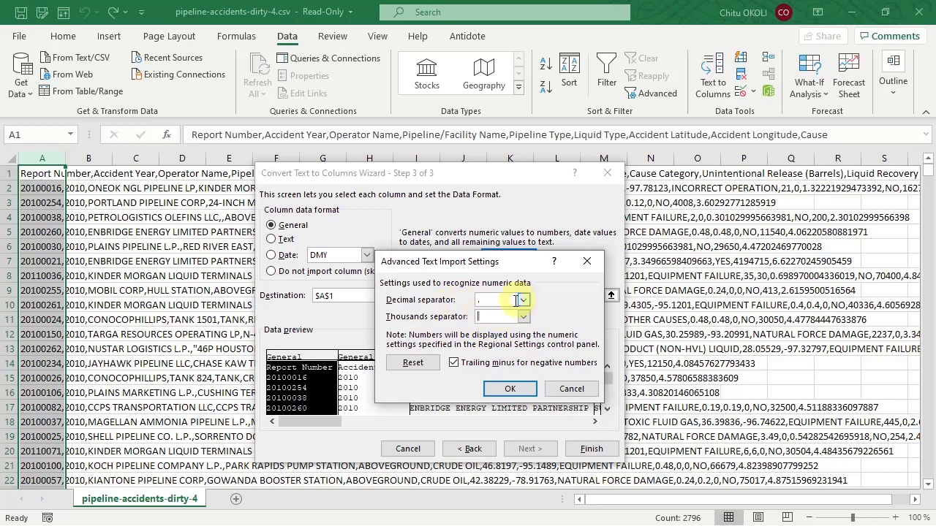
pyautogui.click(497, 299)
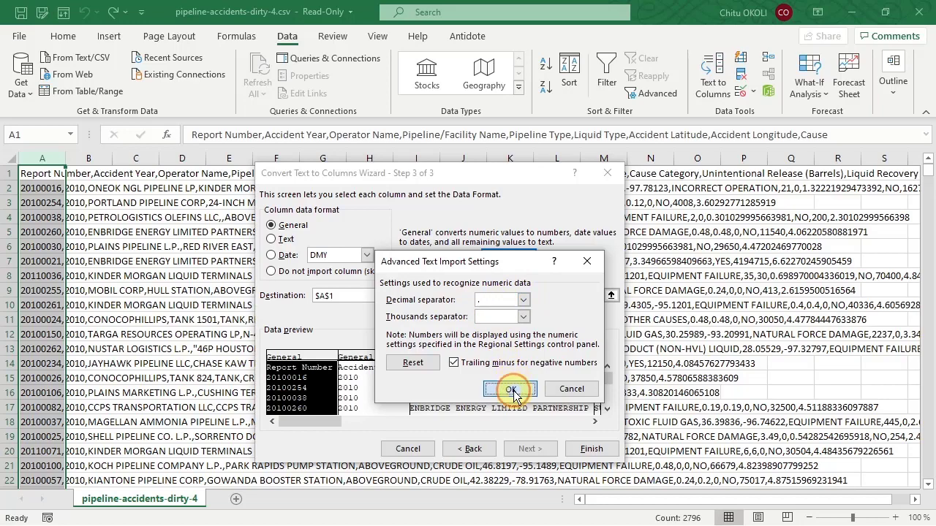
pyautogui.click(510, 388)
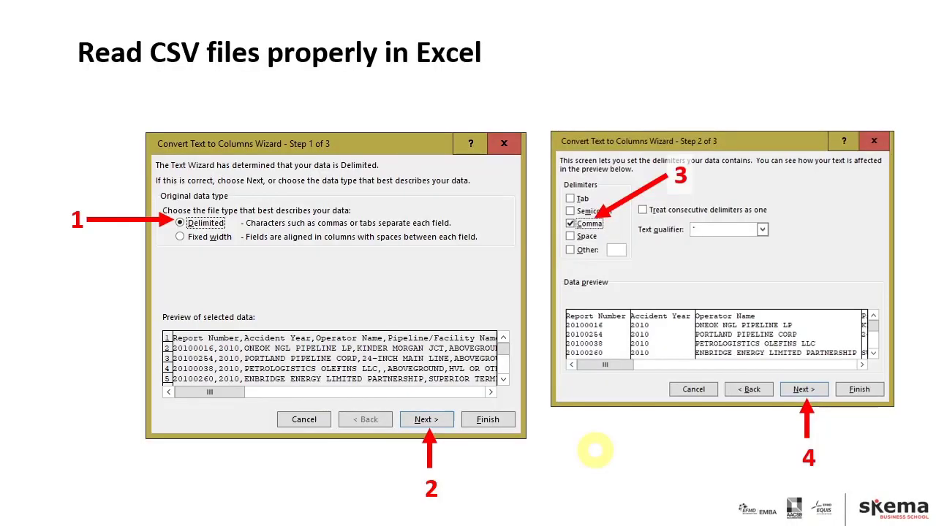
pyautogui.moveTo(143, 470)
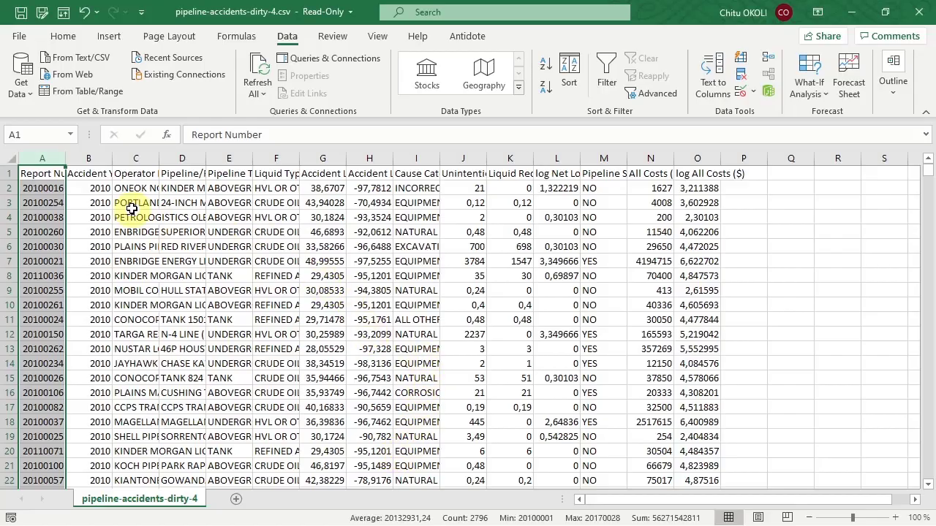
# Step: Deselect the converted column before AutoFitting the split columns' widths
pyautogui.click(88, 187)
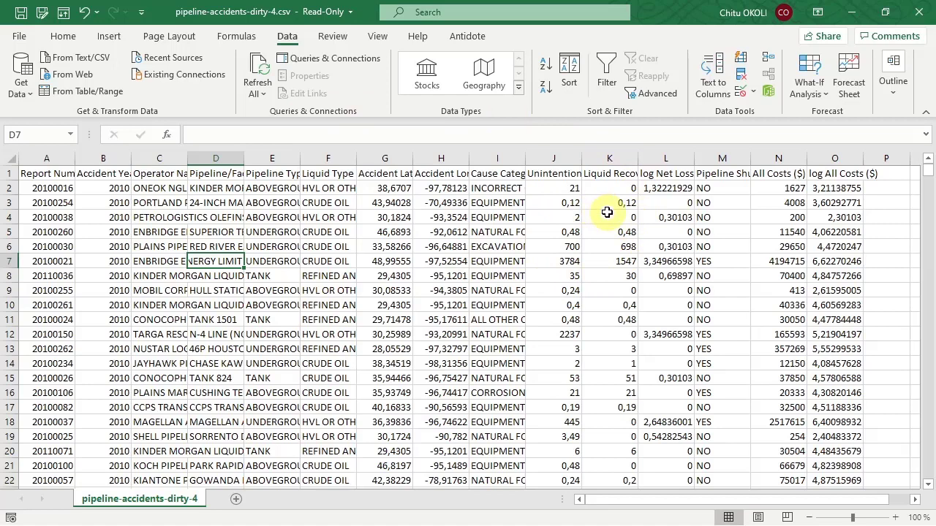
pyautogui.moveTo(528, 215)
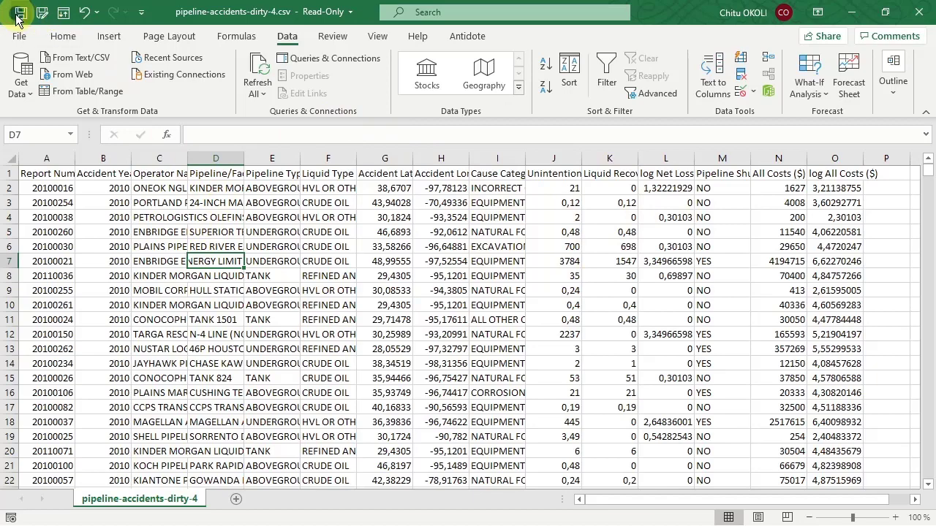
pyautogui.click(20, 11)
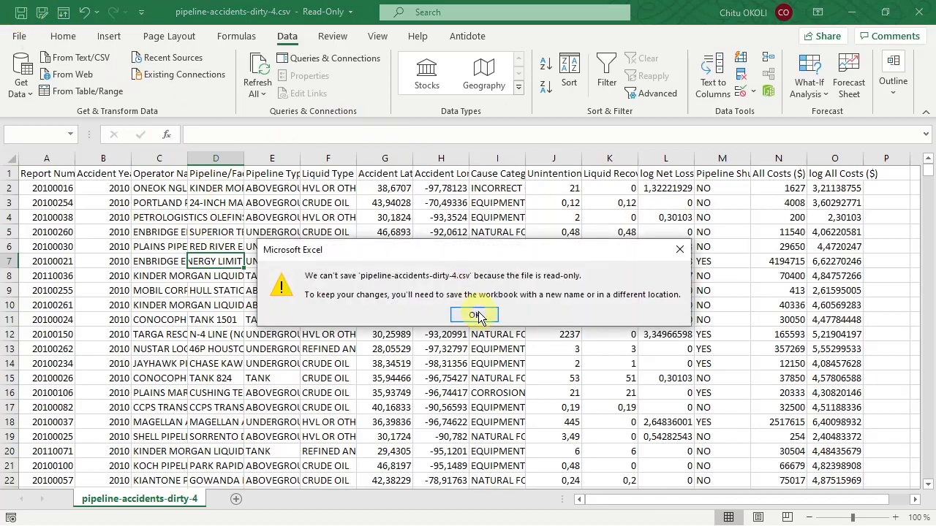
pyautogui.click(474, 315)
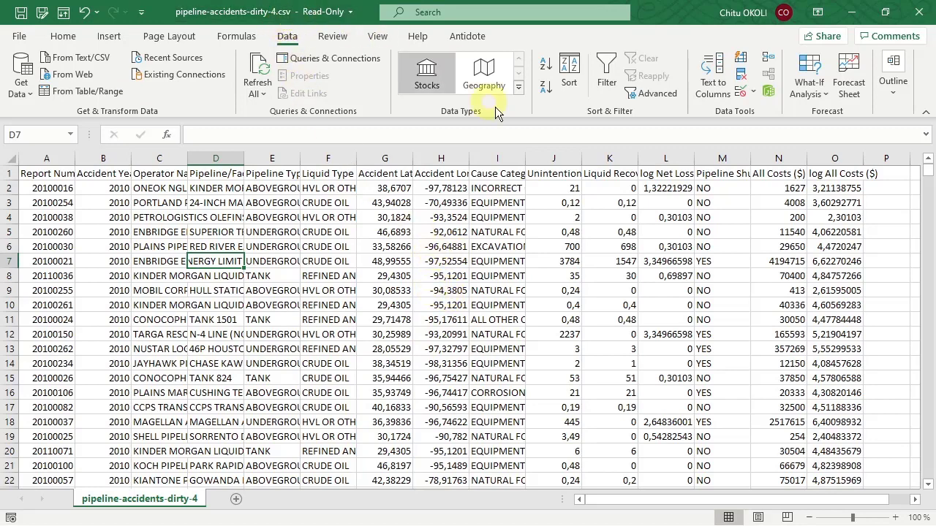
pyautogui.moveTo(594, 321)
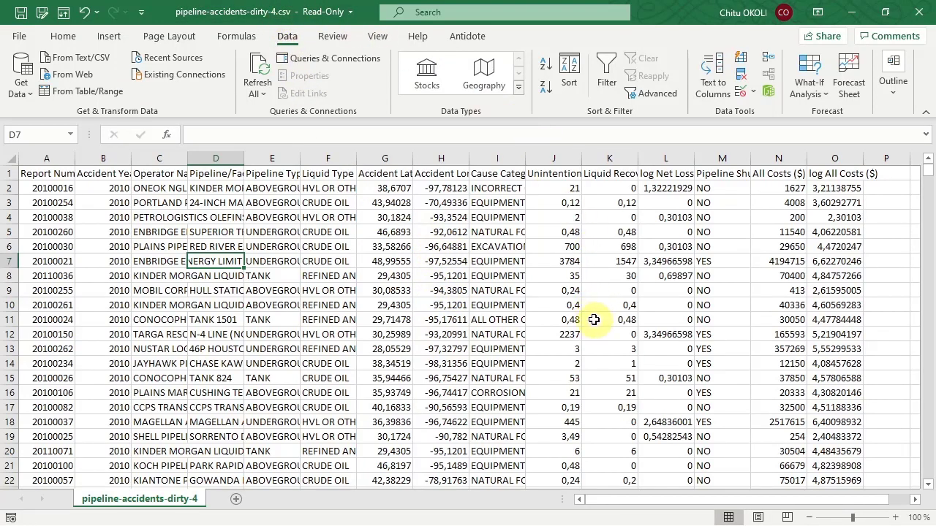
pyautogui.moveTo(595, 313)
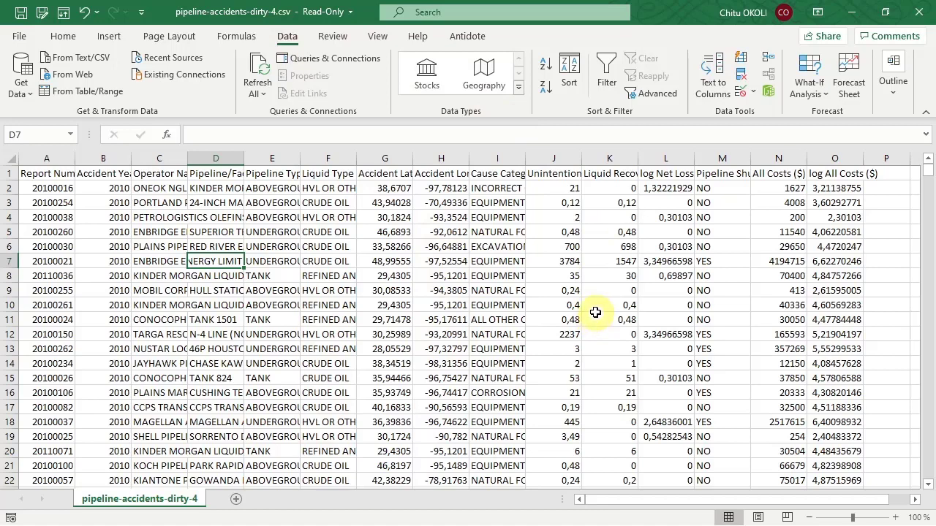
pyautogui.moveTo(598, 313)
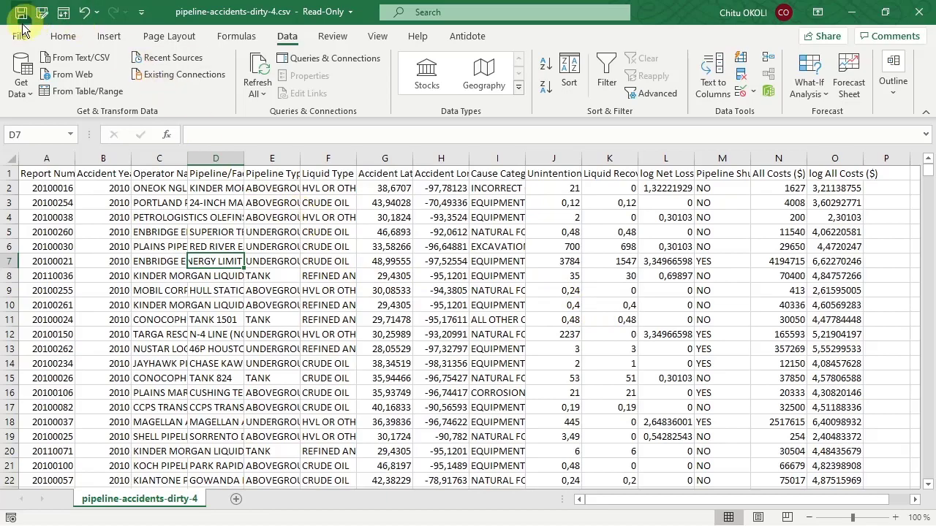
# Step: Save As 'Pipelines dataset' in Excel Workbook (*.xlsx) format into the BIDM folder
pyautogui.click(20, 13)
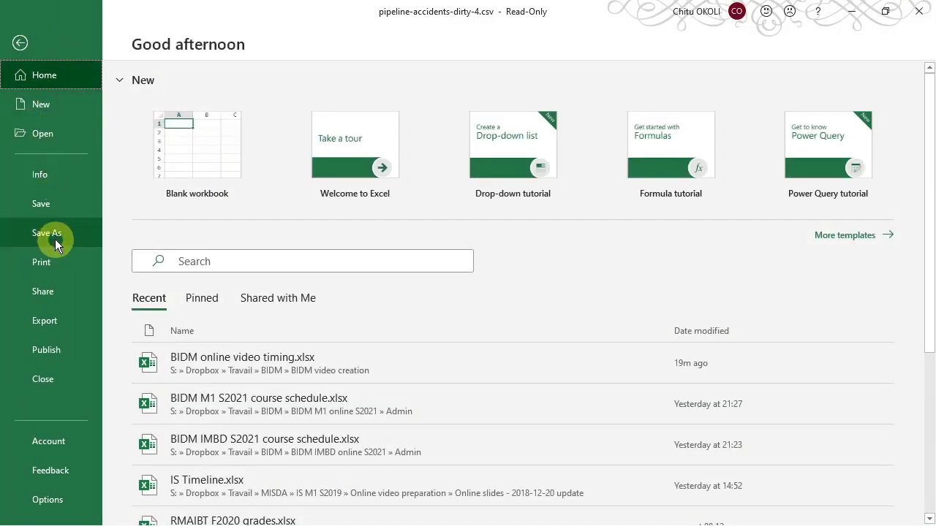
pyautogui.click(47, 233)
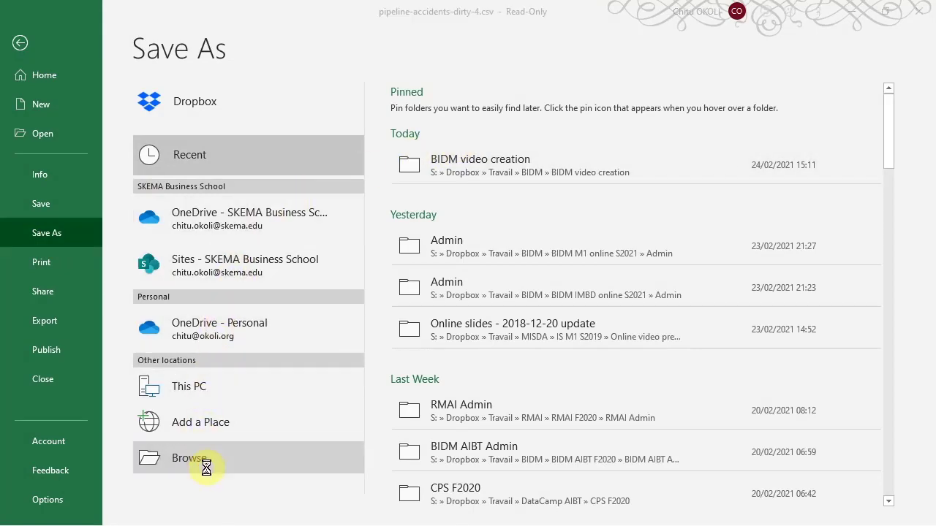
pyautogui.click(189, 457)
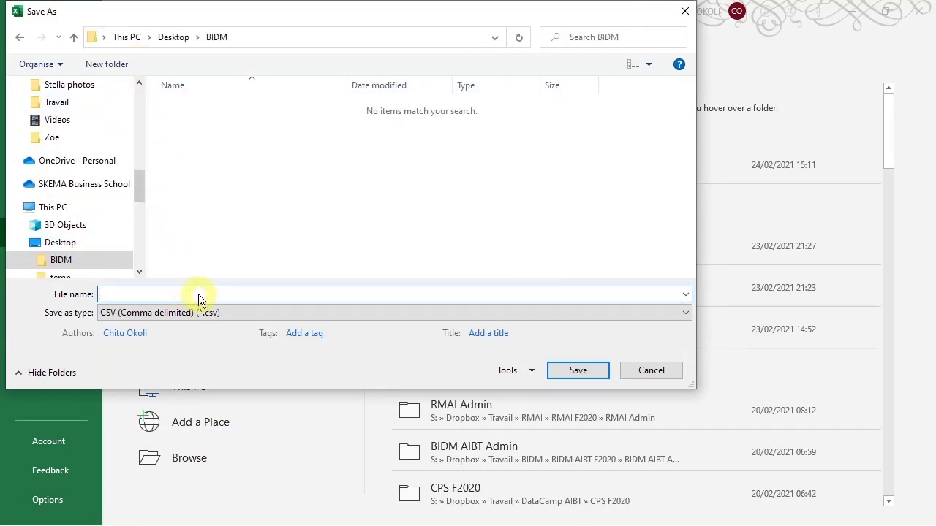
pyautogui.write('P')
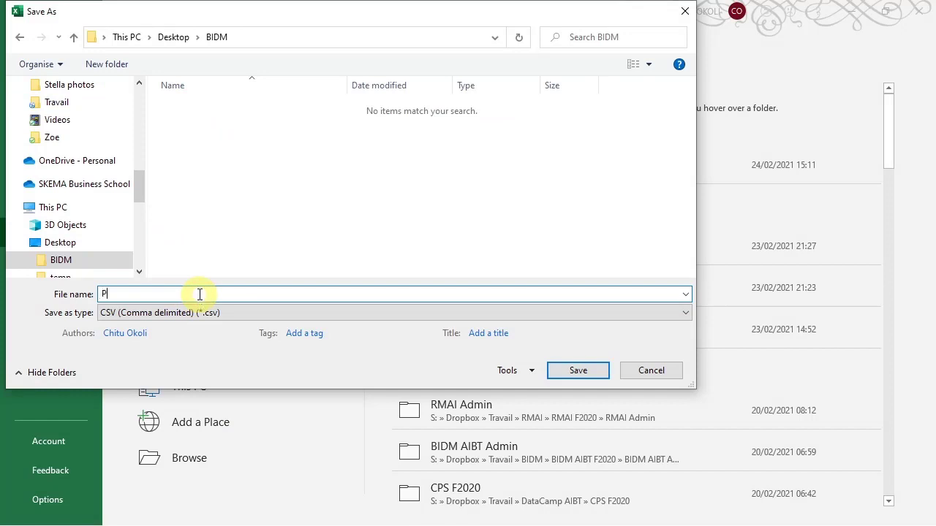
pyautogui.write('ipelines dataset')
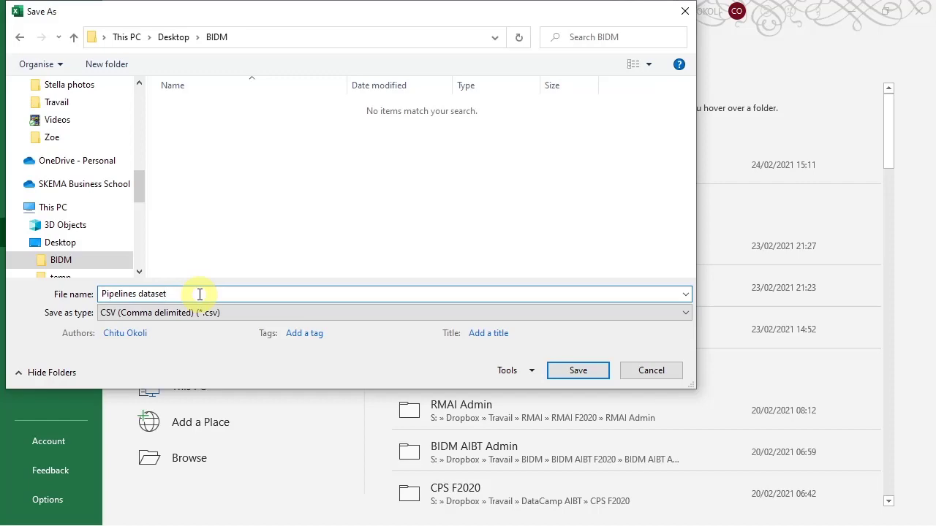
pyautogui.click(684, 312)
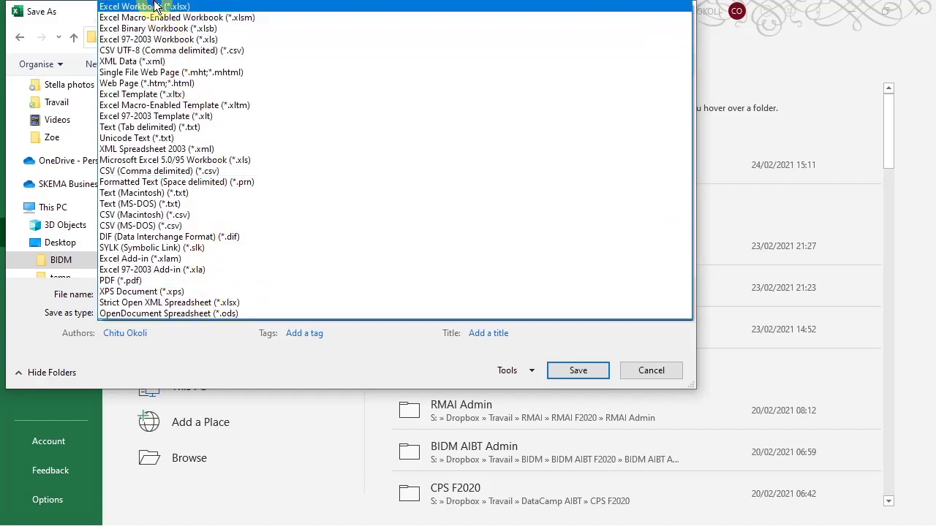
pyautogui.click(143, 6)
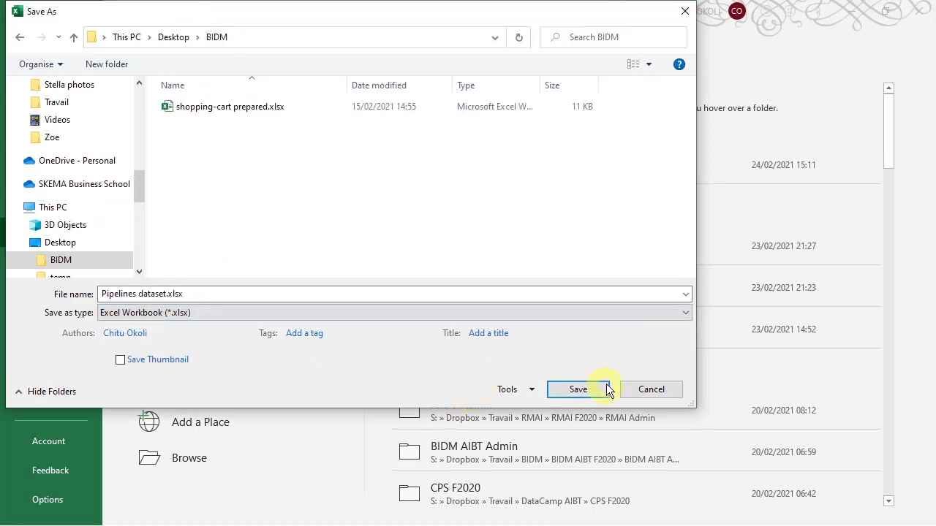
pyautogui.click(578, 389)
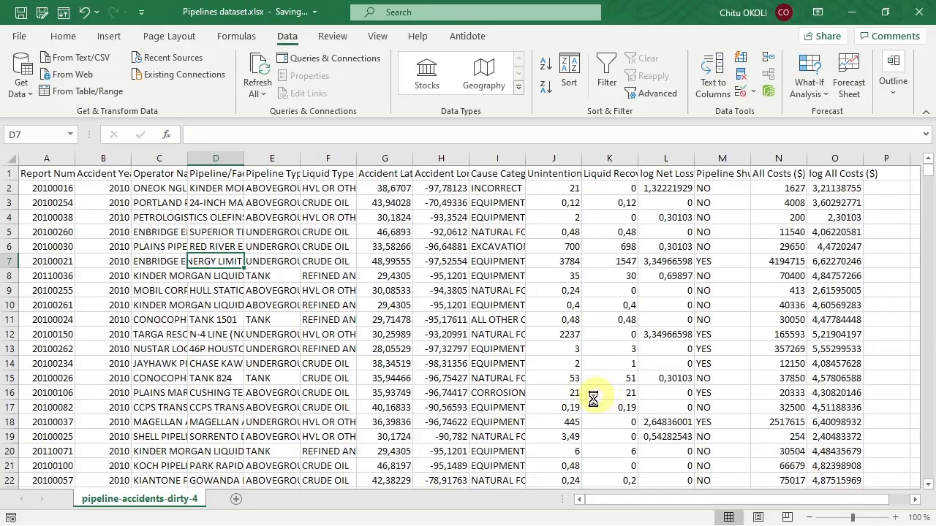